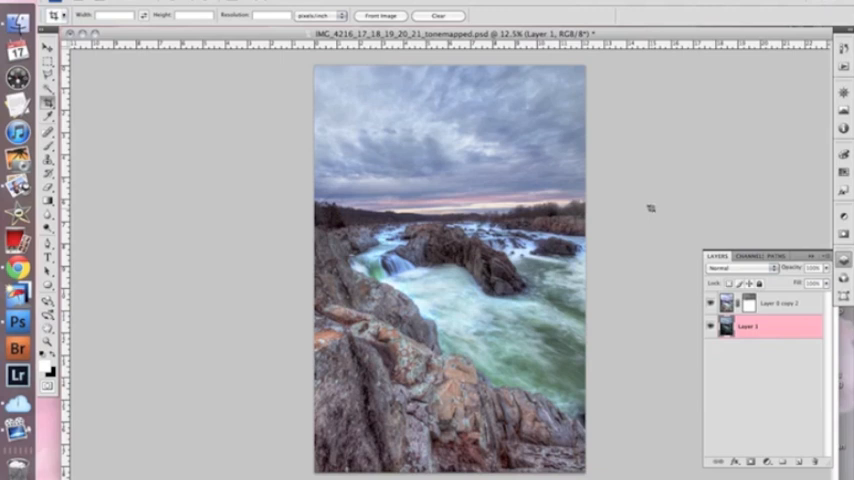
Cycle the screen mode with F to Full Screen Mode with Menu Bar.
key("f")
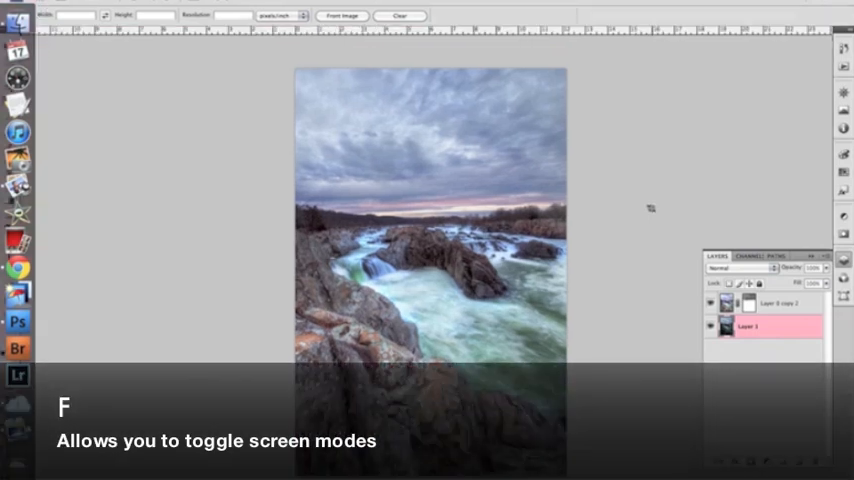
key("f")
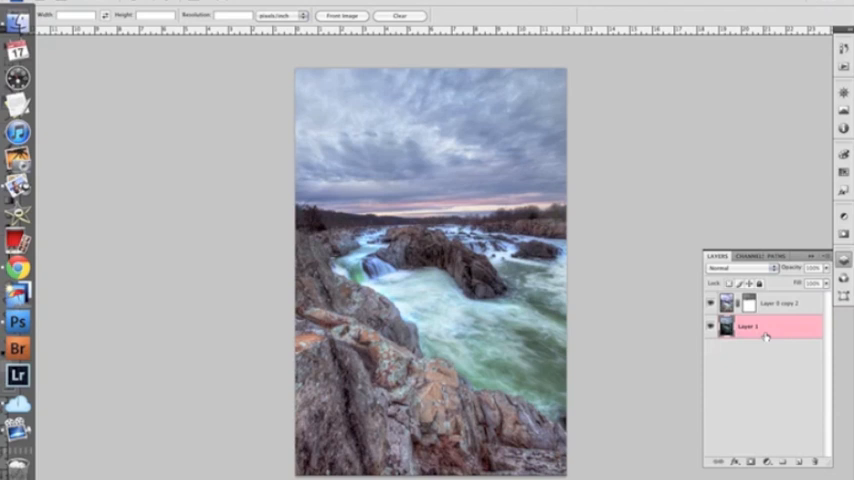
Select the entire river image and copy its pixels.
key("cmd+a")
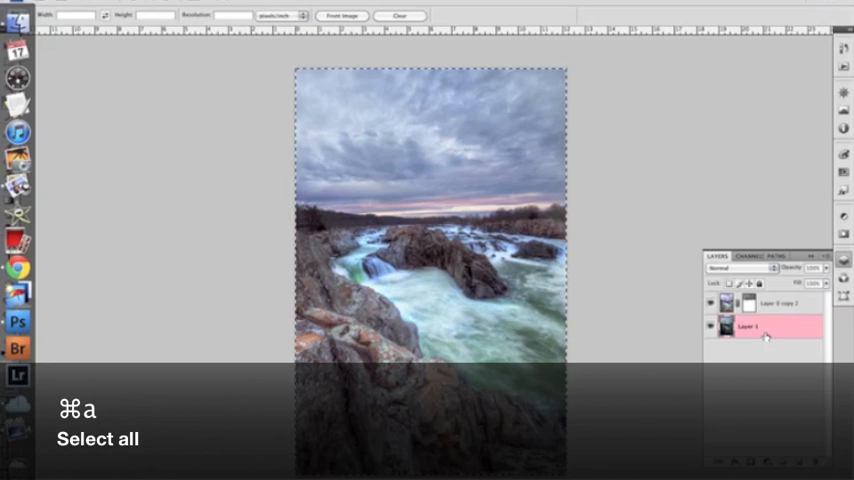
key("cmd+a")
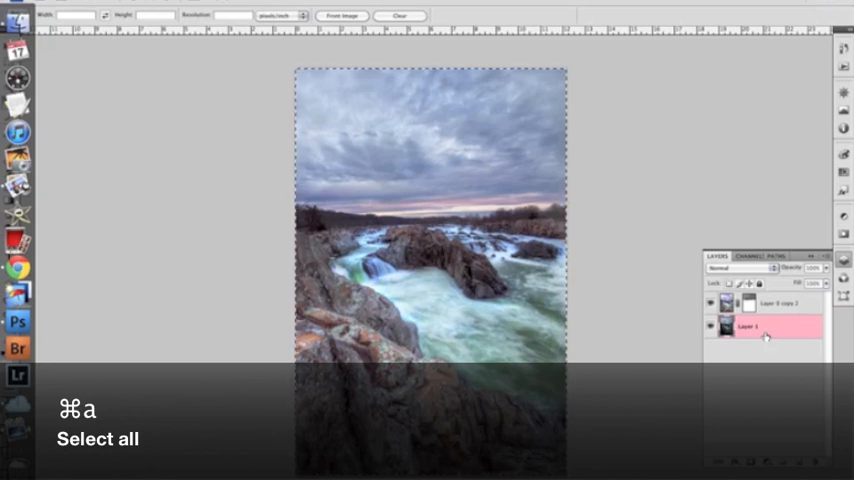
key("cmd+a")
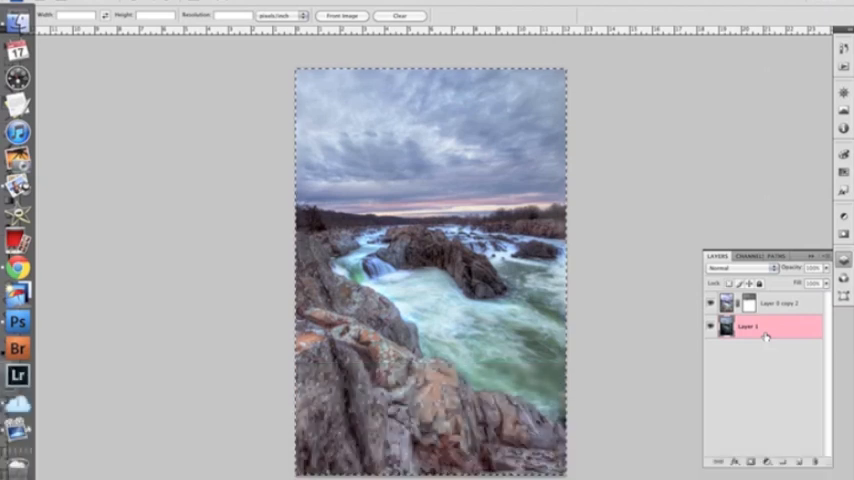
key("cmd+c")
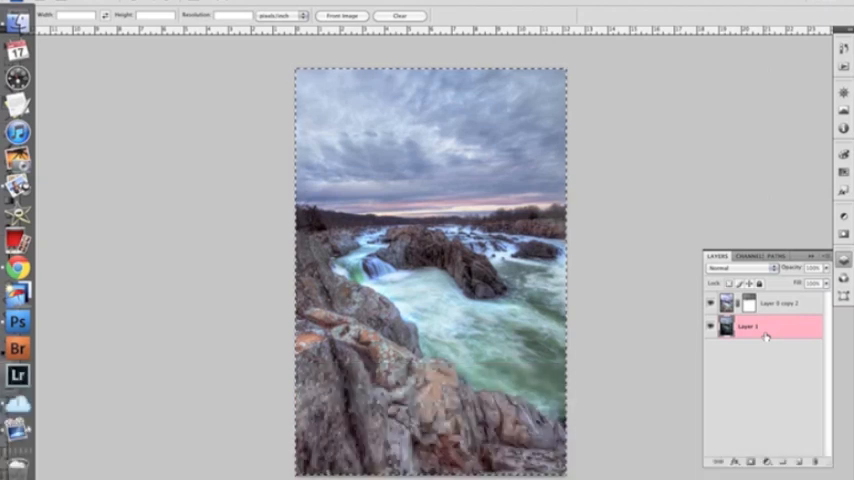
Paste the pixels as a new layer, undo the paste, then try Cmd+J duplication.
key("cmd+v")
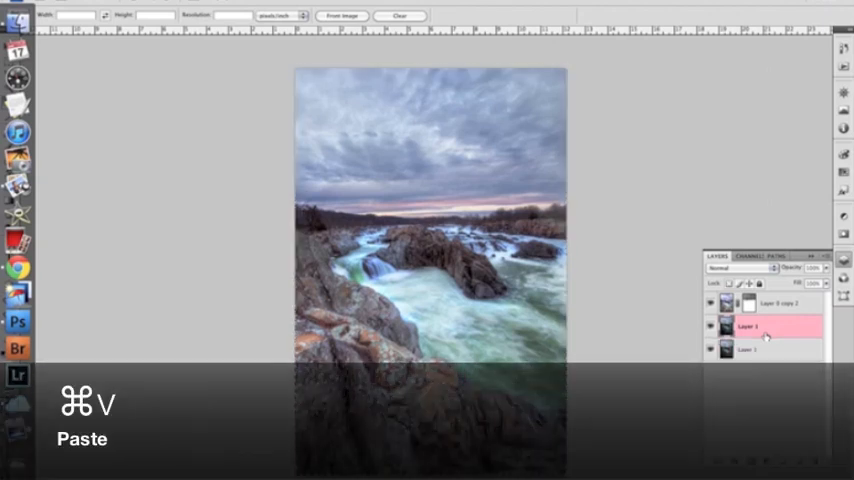
key("cmd+v")
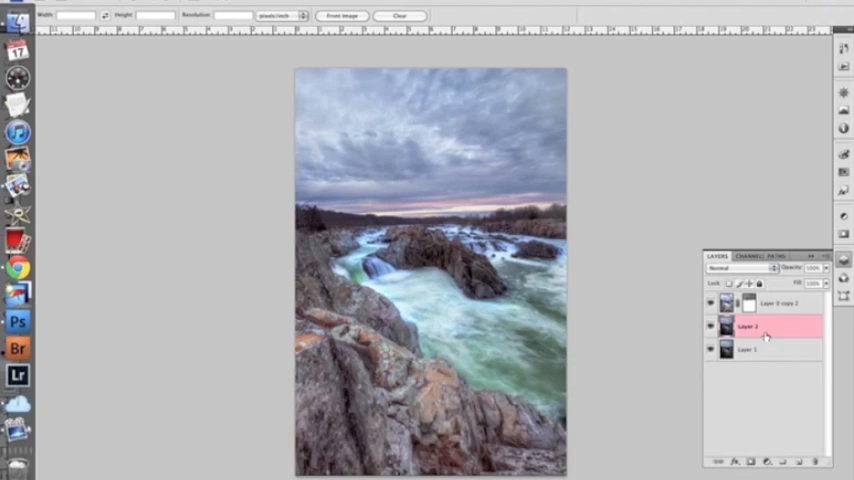
key("cmd+z")
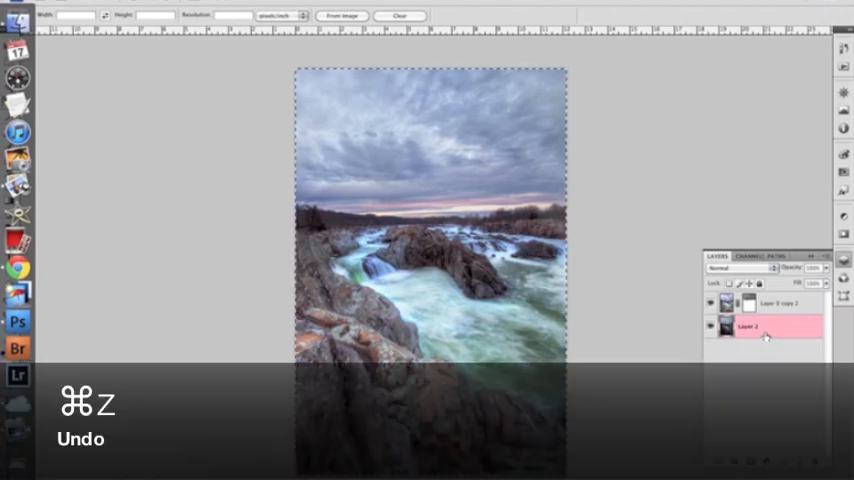
key("cmd+z")
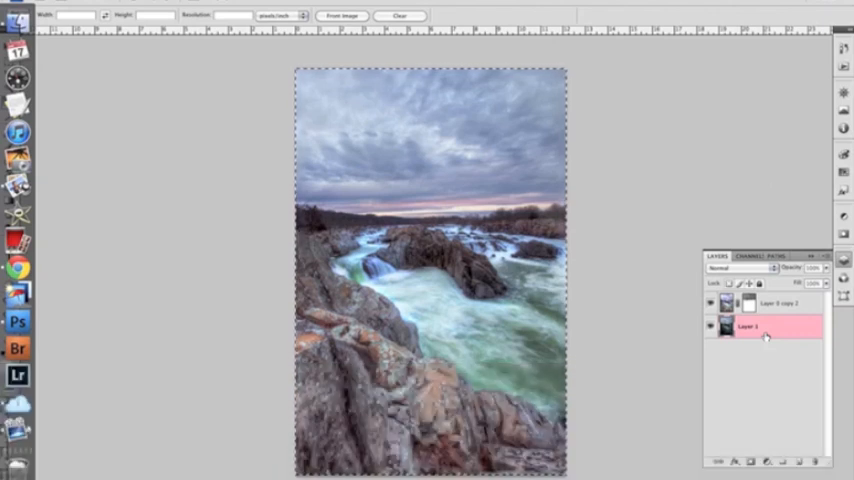
key("cmd+j")
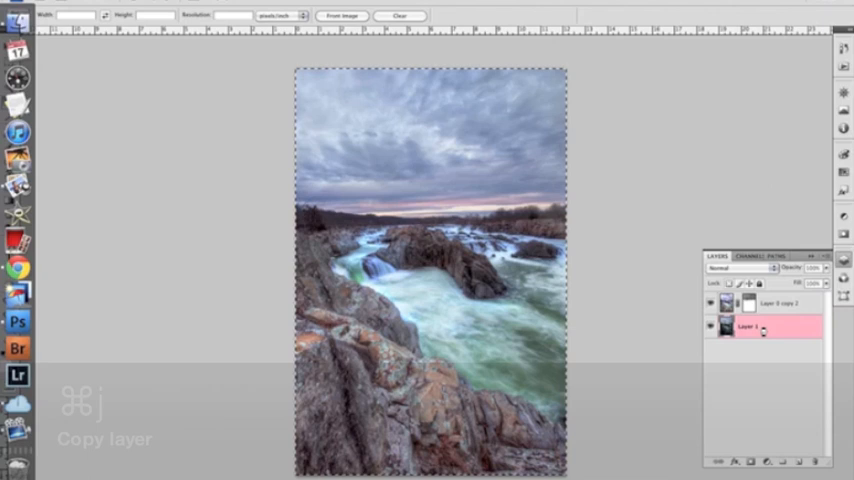
key("cmd+j")
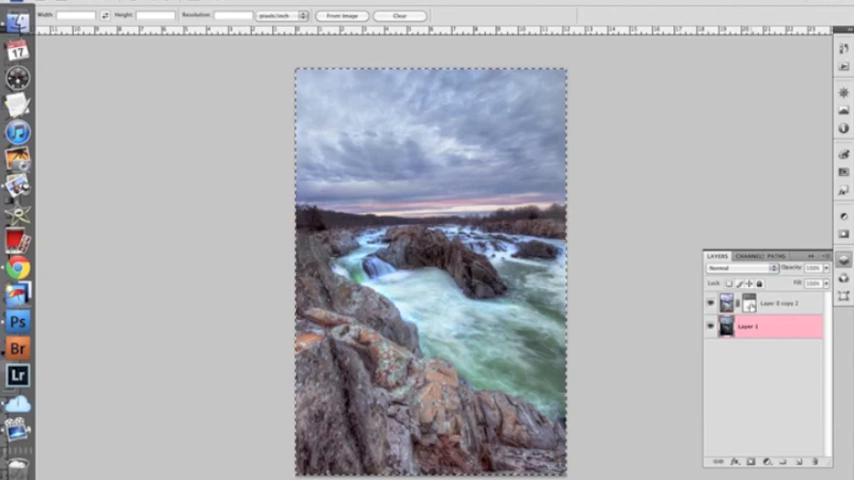
mouse_move(505, 130)
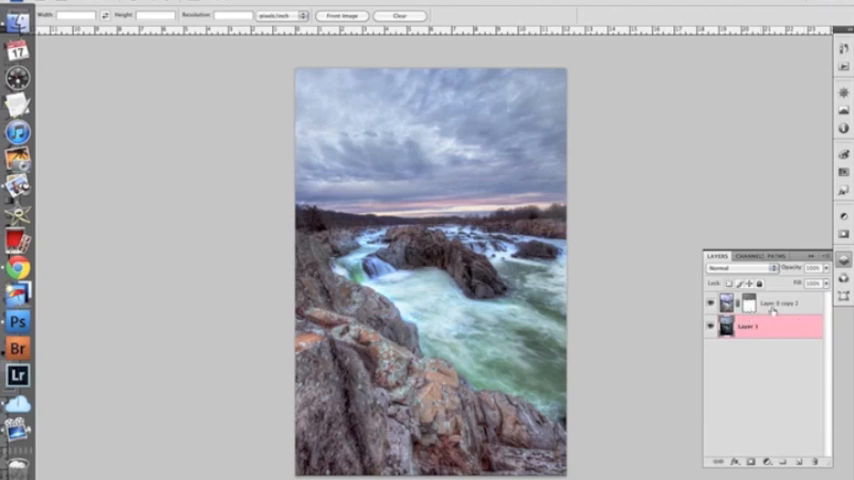
Select both layers, merge them with Cmd+E, then undo the merge.
left_click(780, 304)
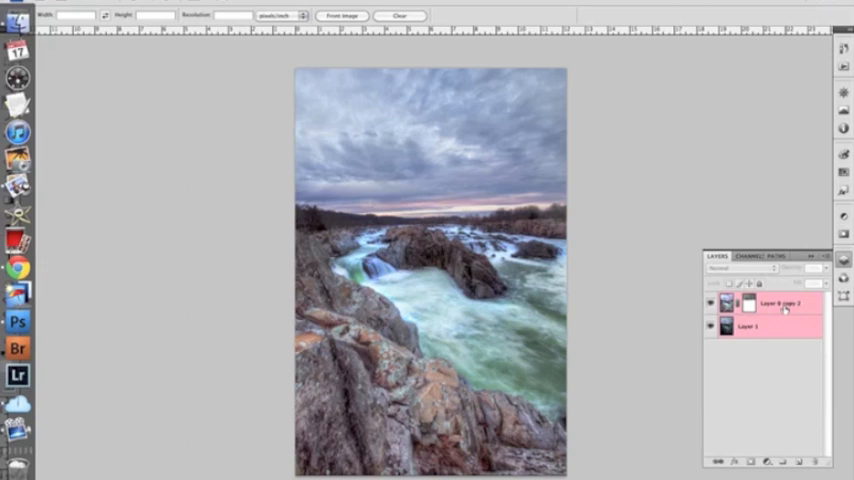
key("cmd+e")
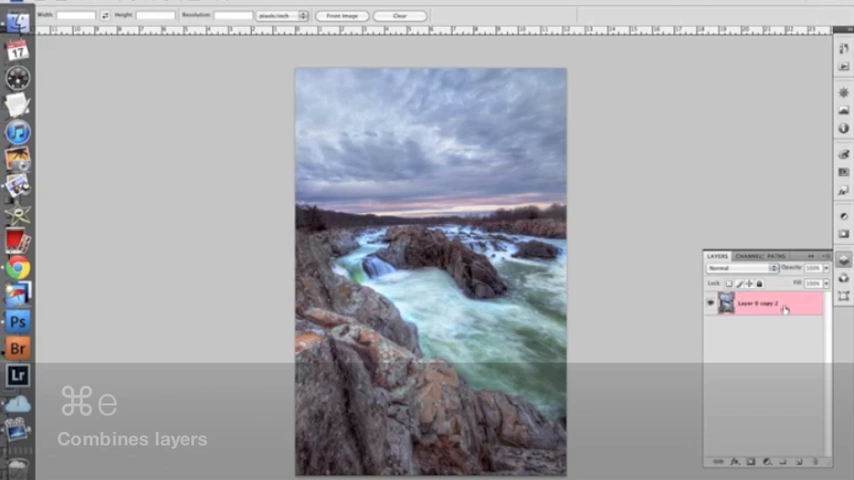
key("cmd+z")
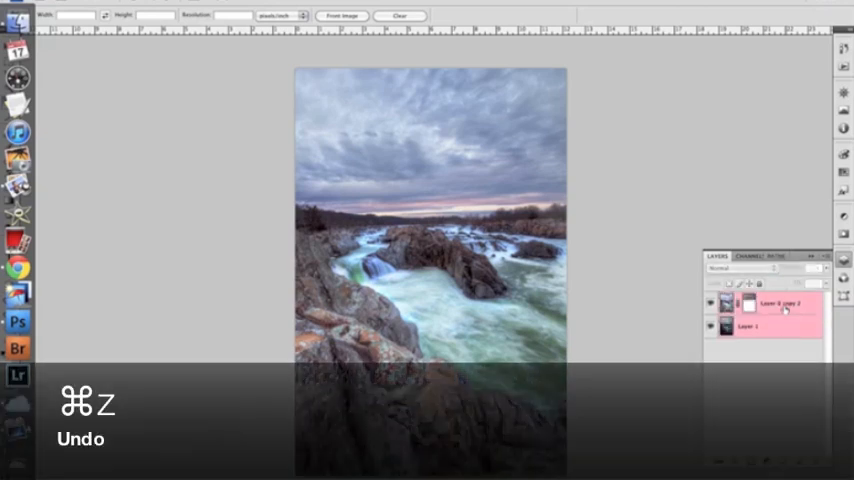
key("cmd+z")
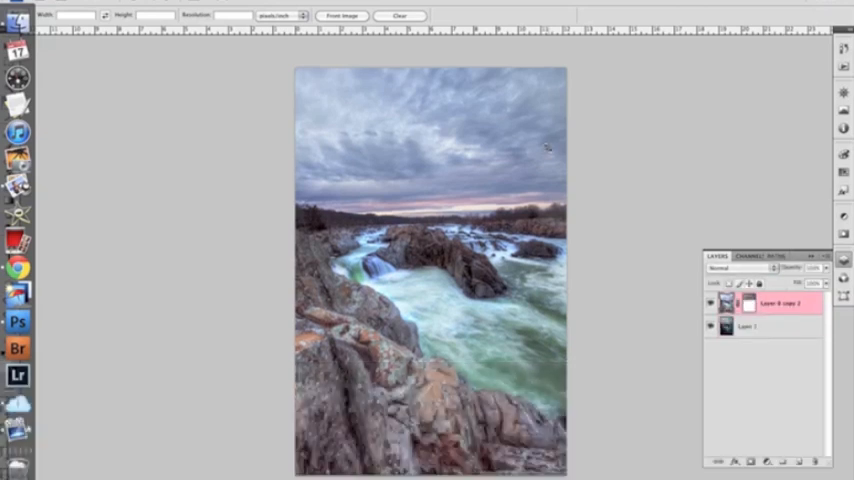
key("cmd+=")
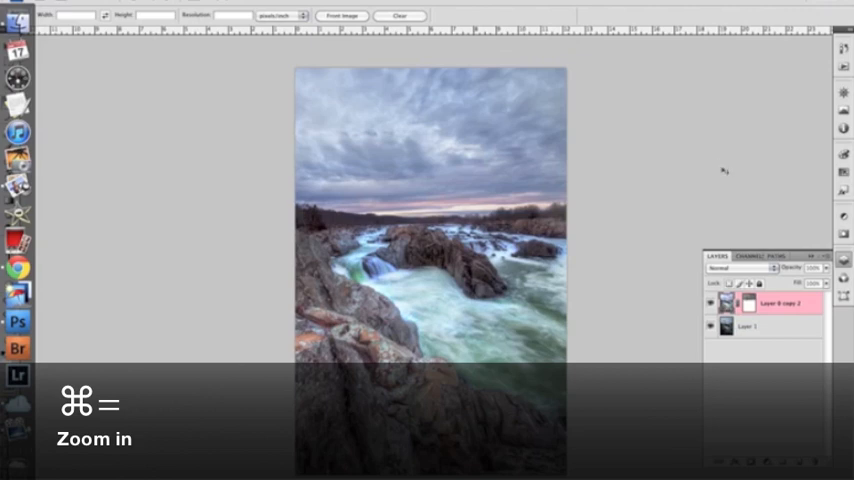
key("cmd+=")
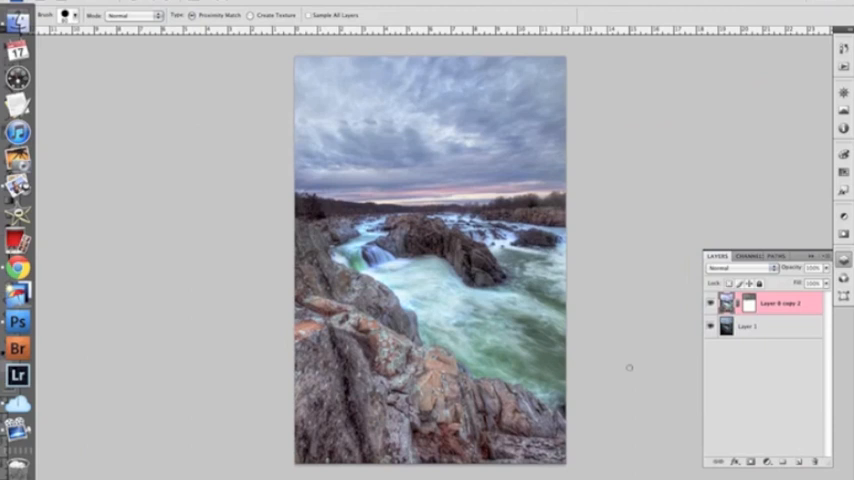
key("w")
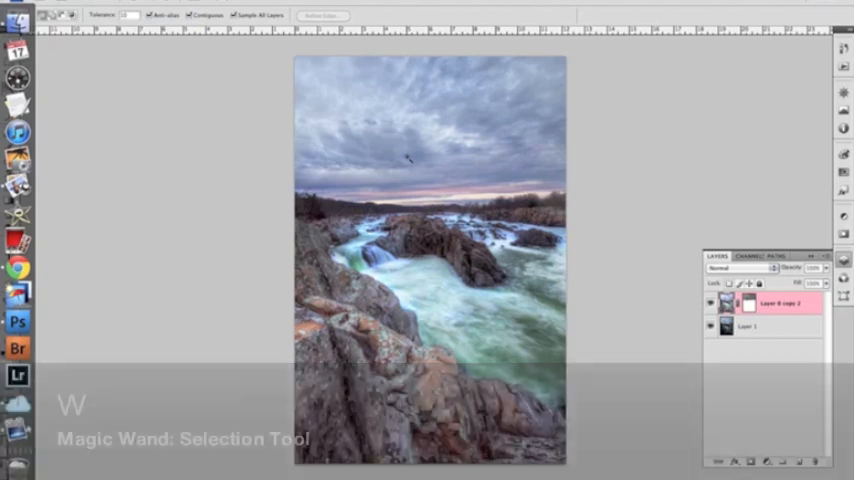
key("c")
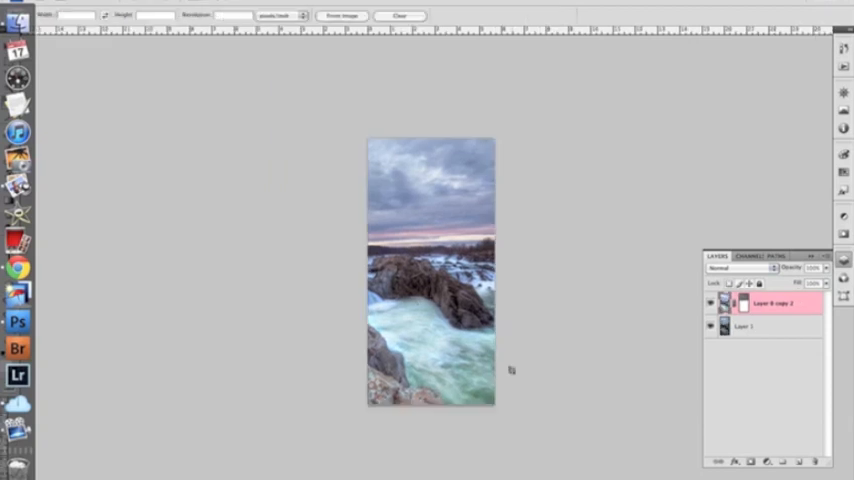
key("cmd+z")
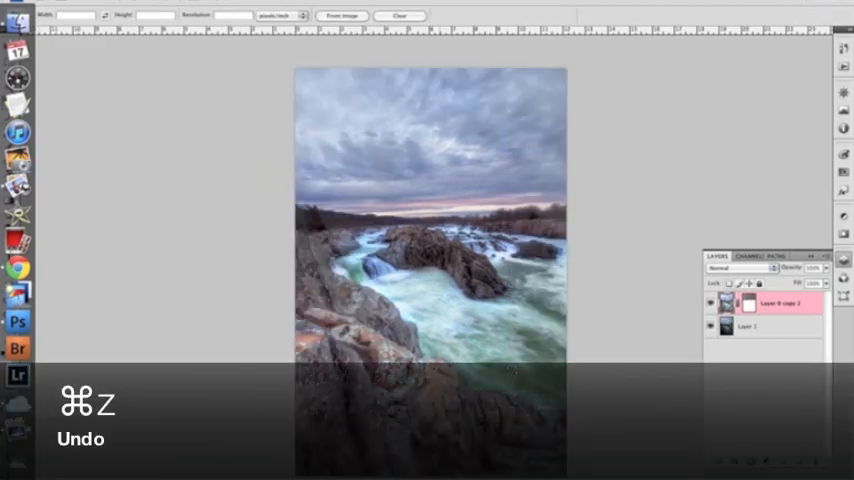
key("cmd+z")
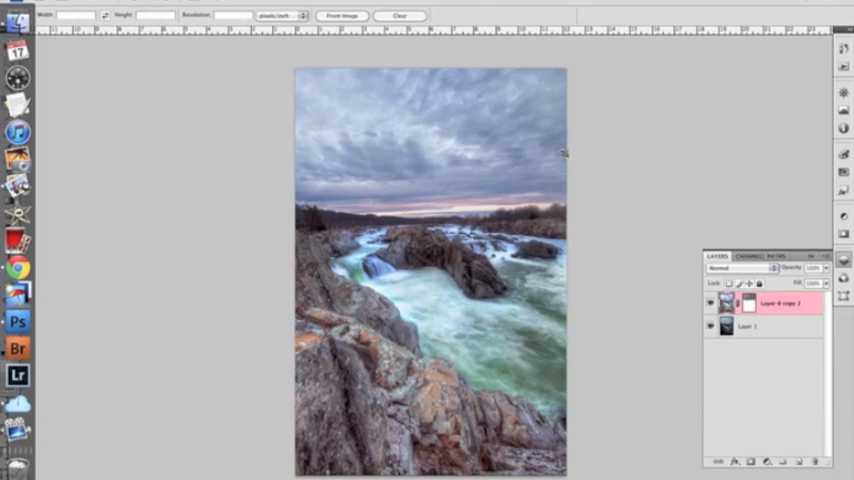
key("cmd+l")
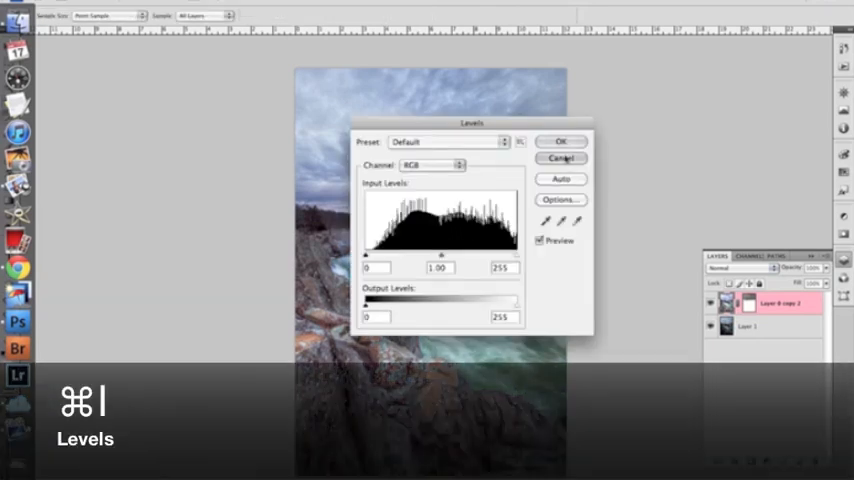
left_click(561, 158)
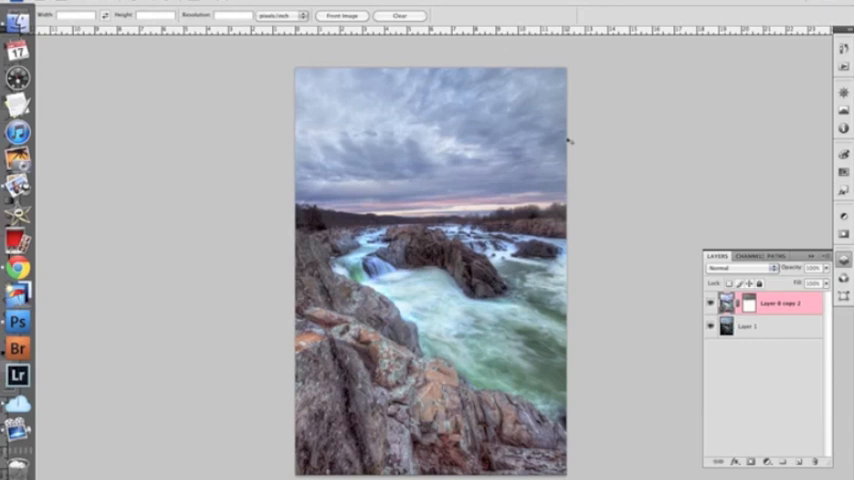
key("cmd+m")
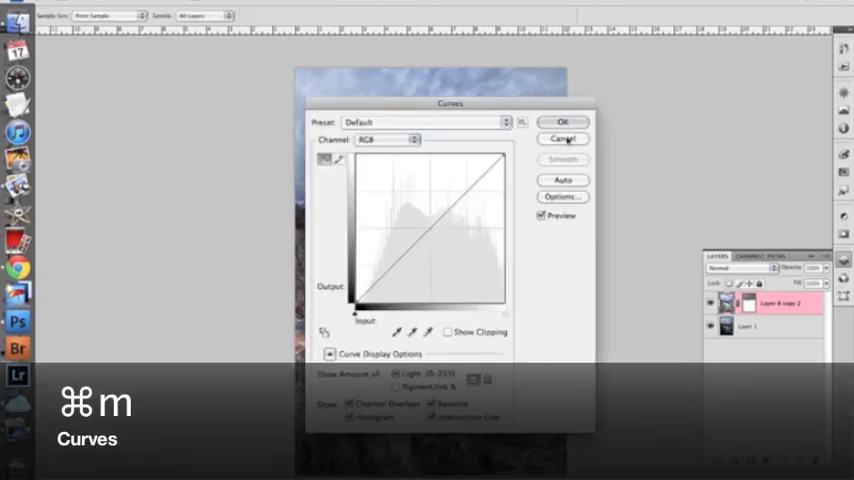
left_click(563, 138)
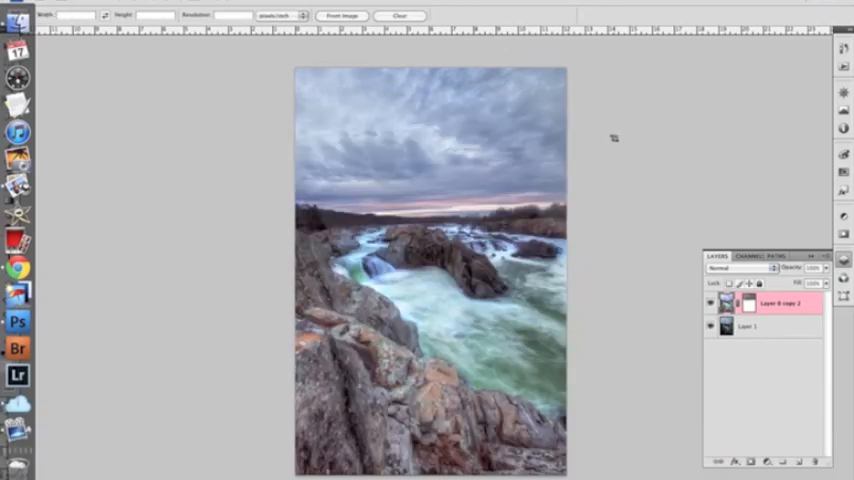
key("cmd+u")
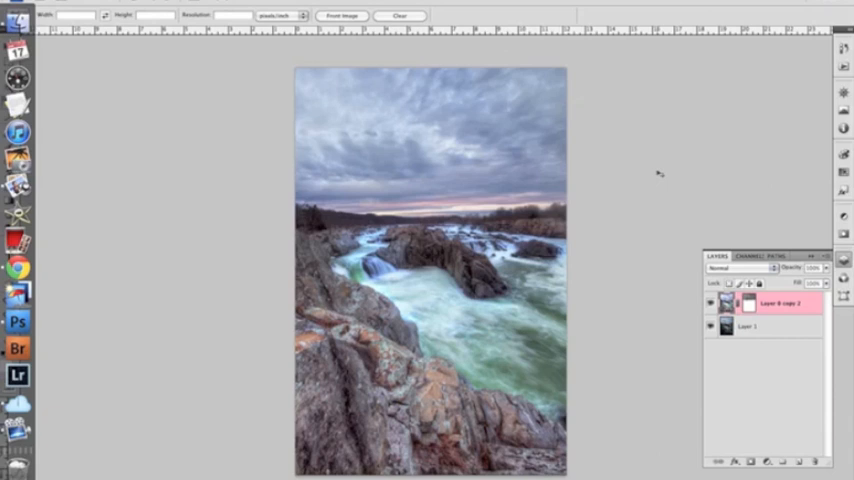
key("cmd+b")
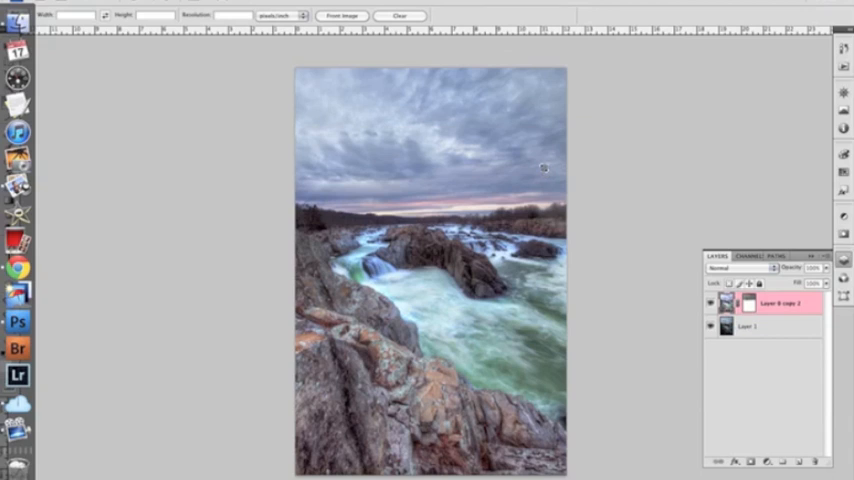
Open Image Size, showing 3652 × 5476 pixels at 300 pixels per inch.
key("cmd+alt+i")
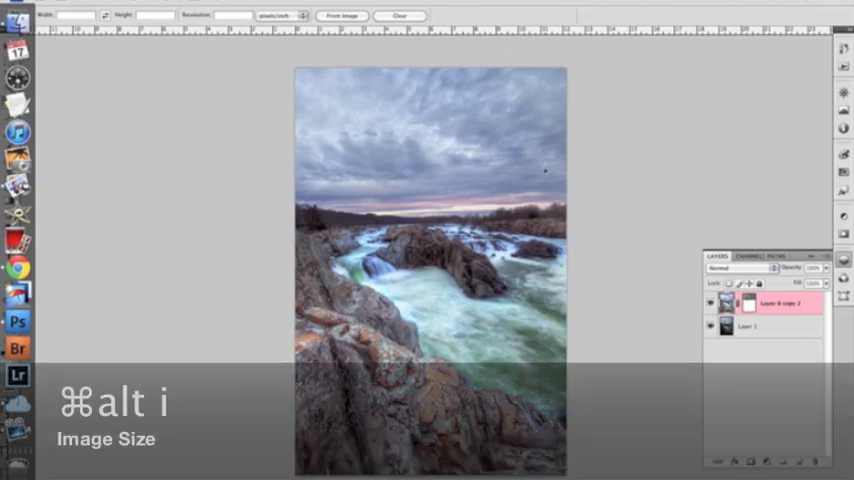
key("cmd+alt+i")
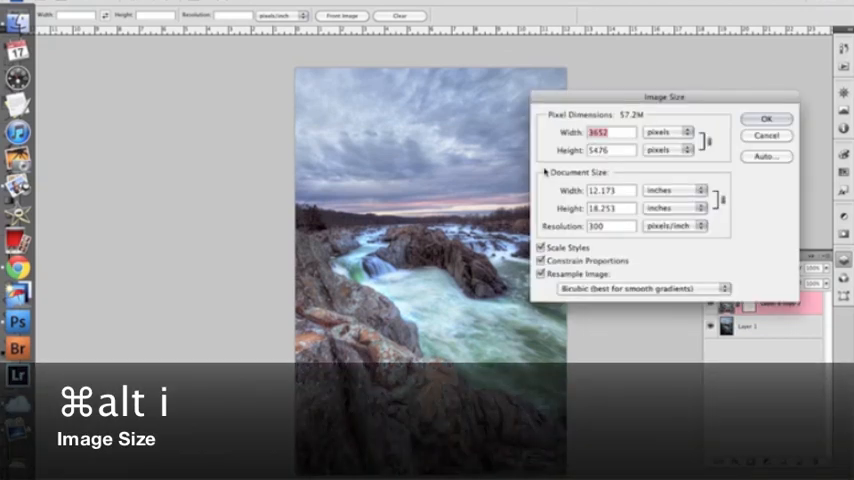